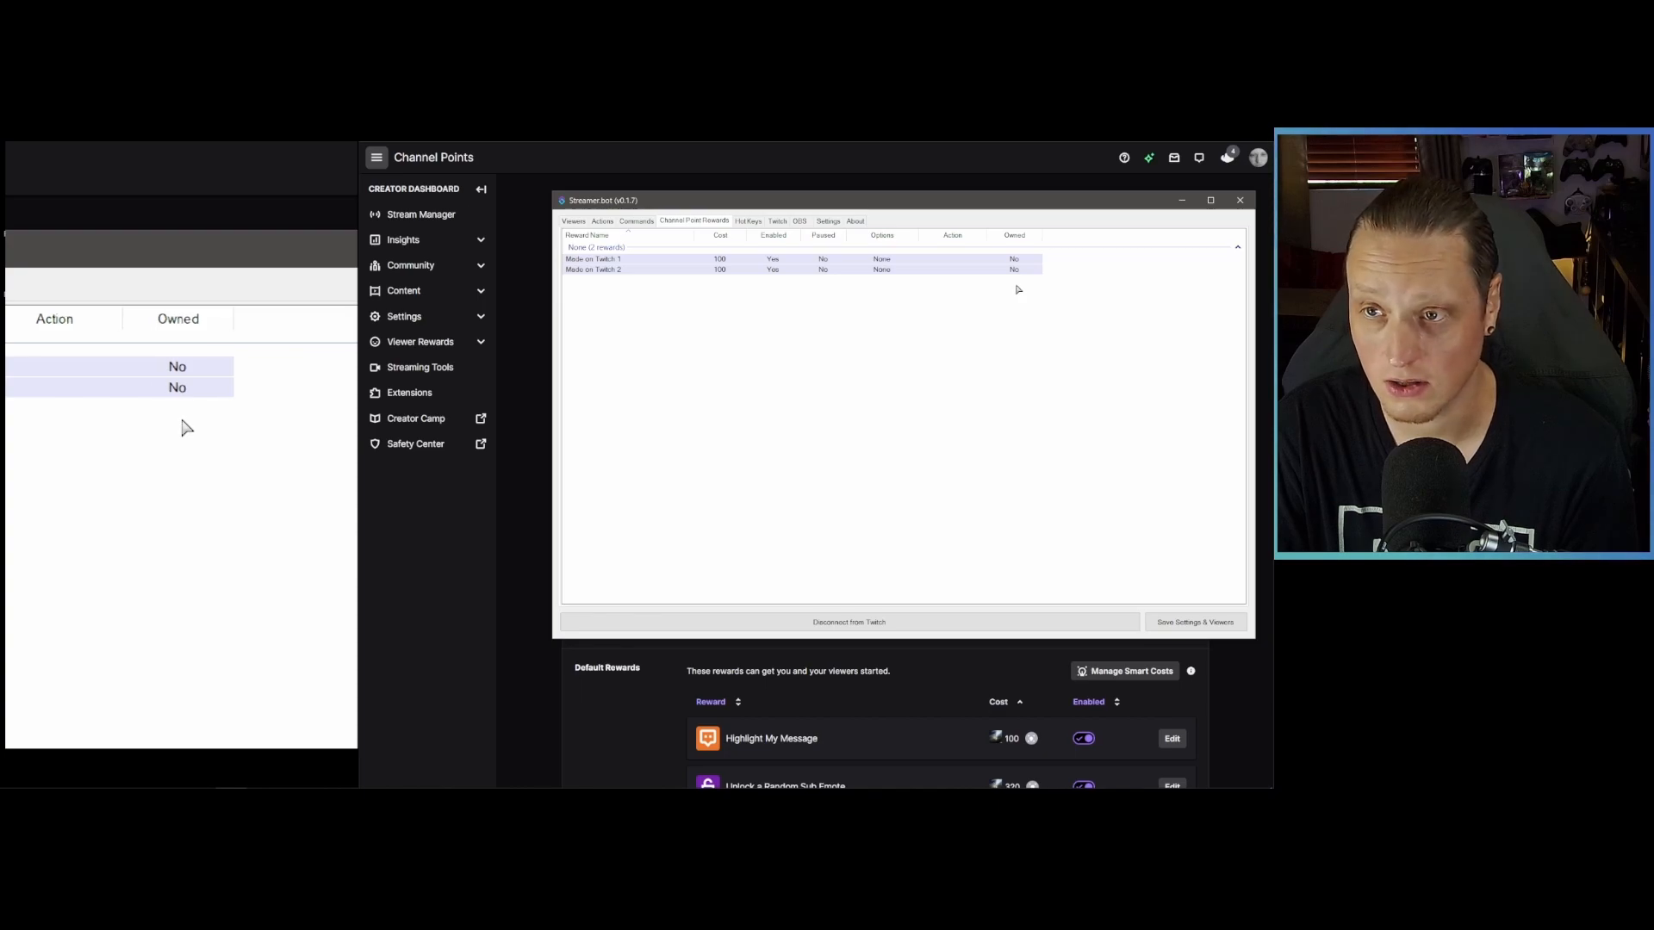
- Duplicate the Made on Twitch rewards in Streamer.bot's Channel Point Rewards list
double_click(593, 258)
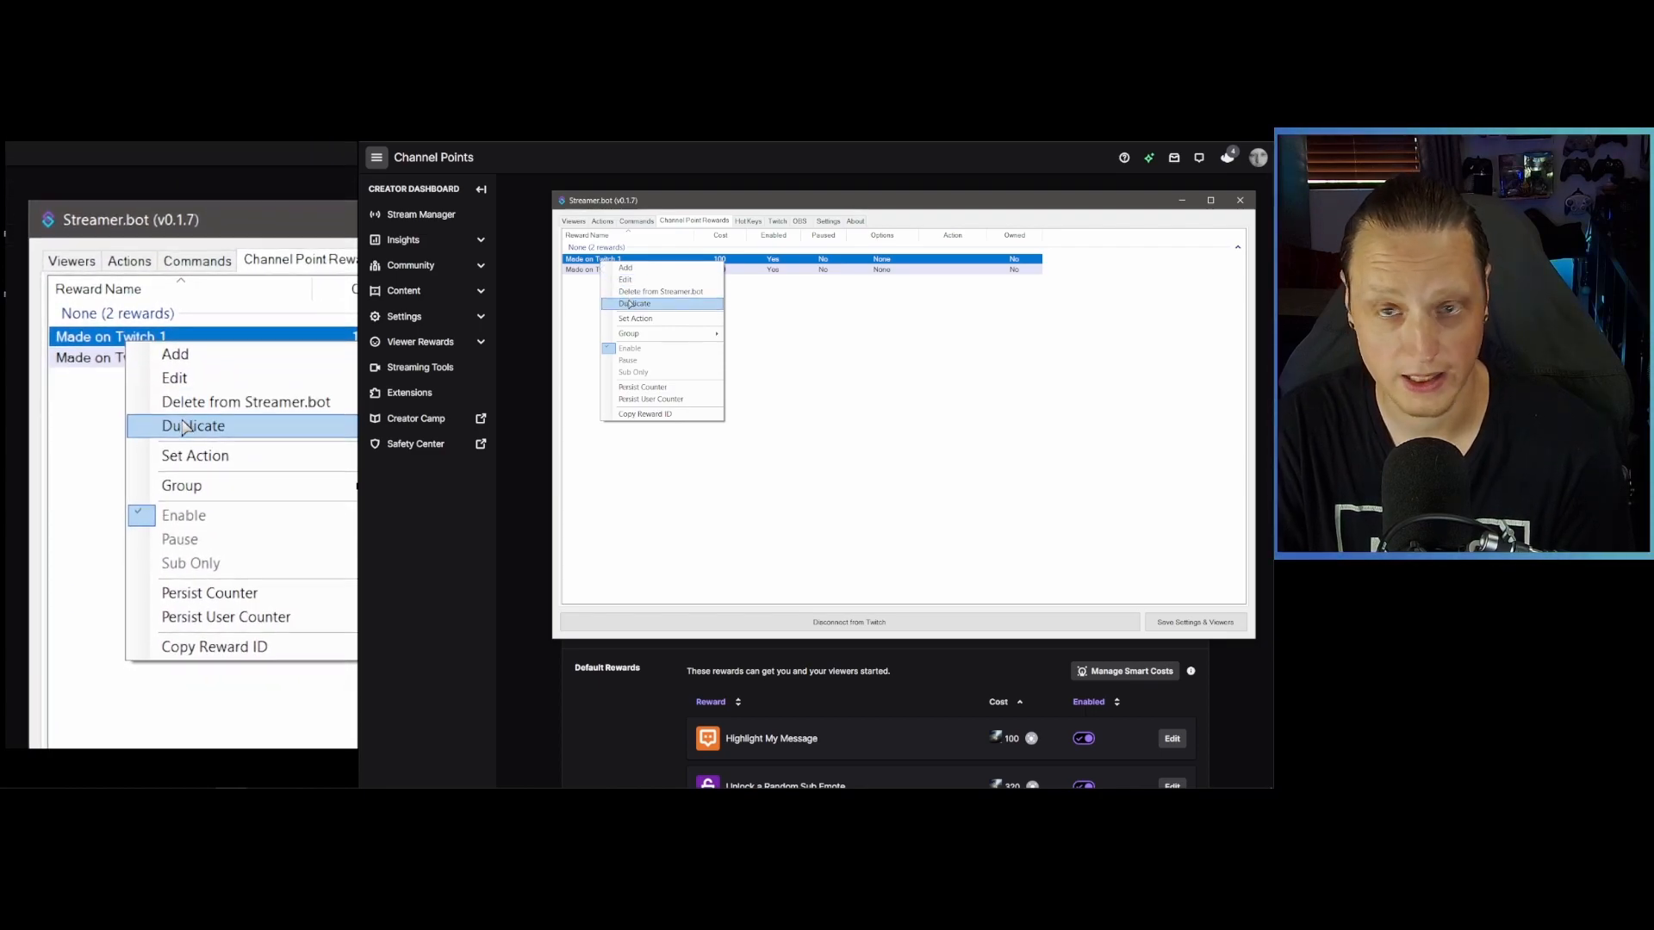
left_click(193, 425)
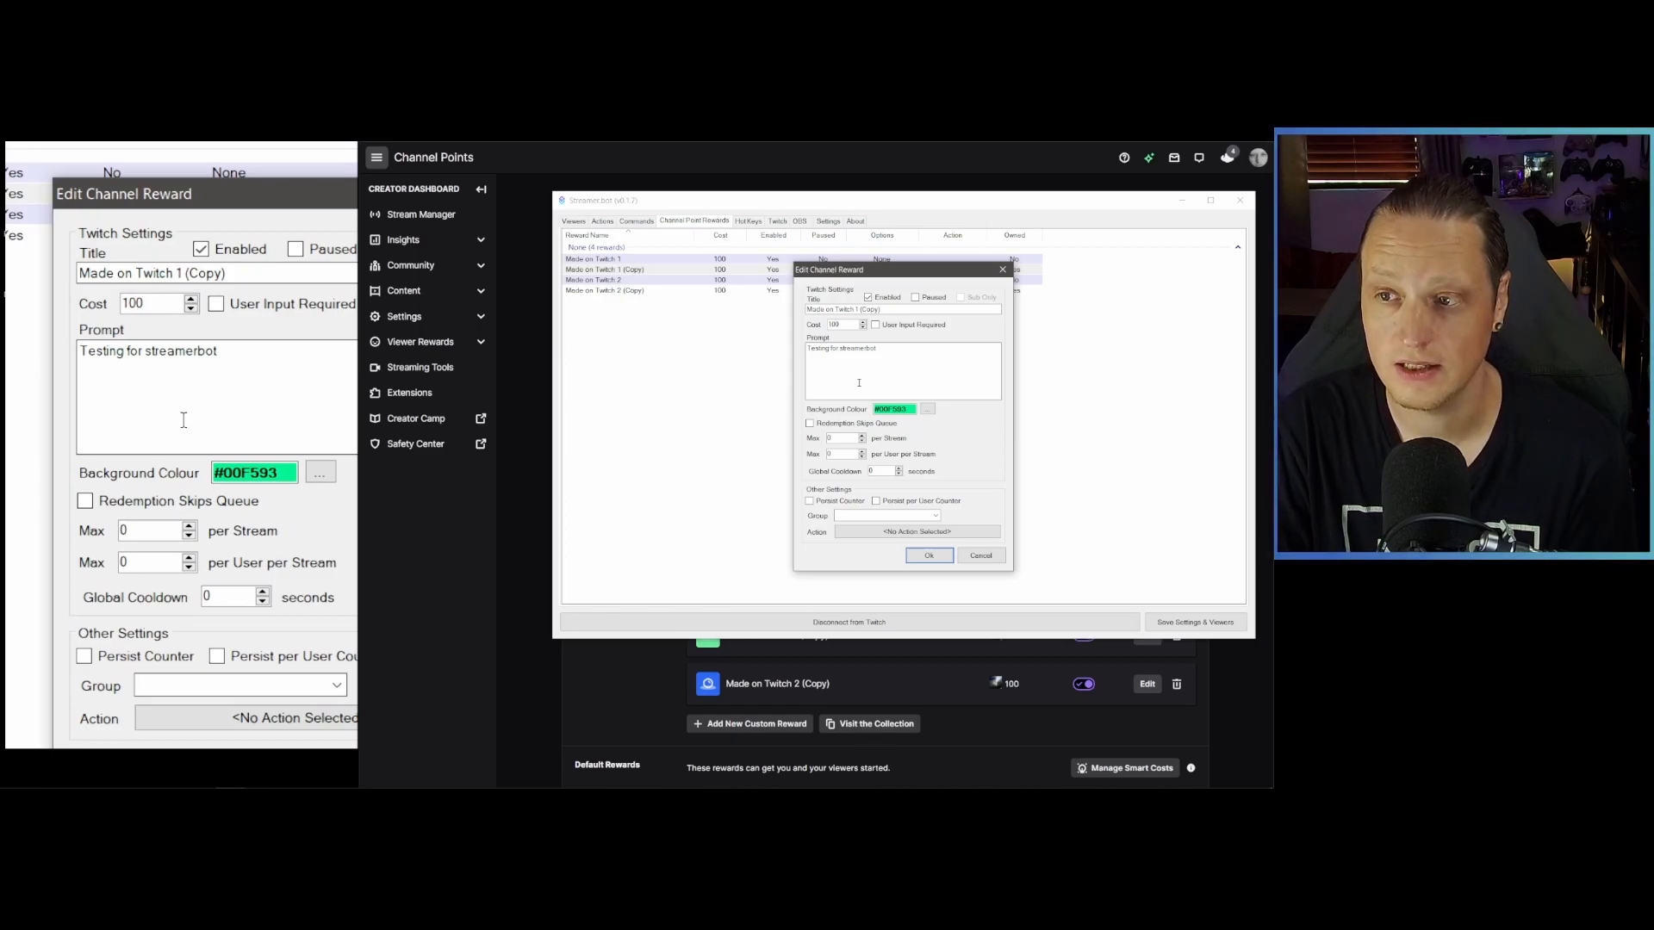
left_click(926, 555)
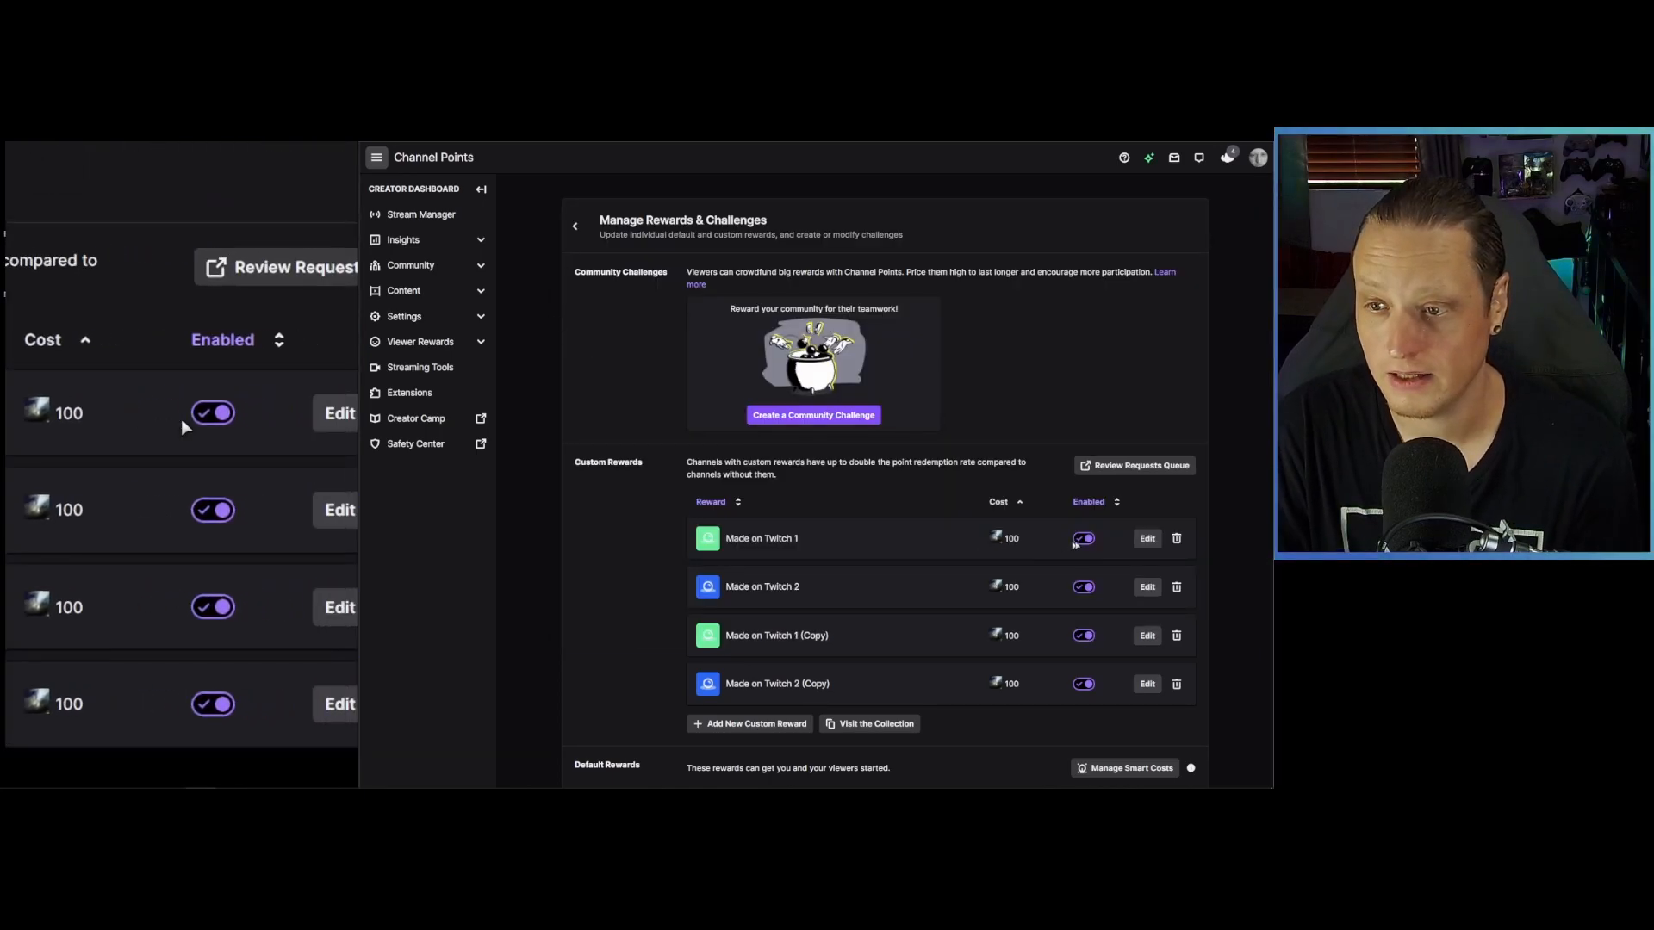
- Delete the Made on Twitch 1 reward on Twitch and confirm the removal
left_click(1176, 538)
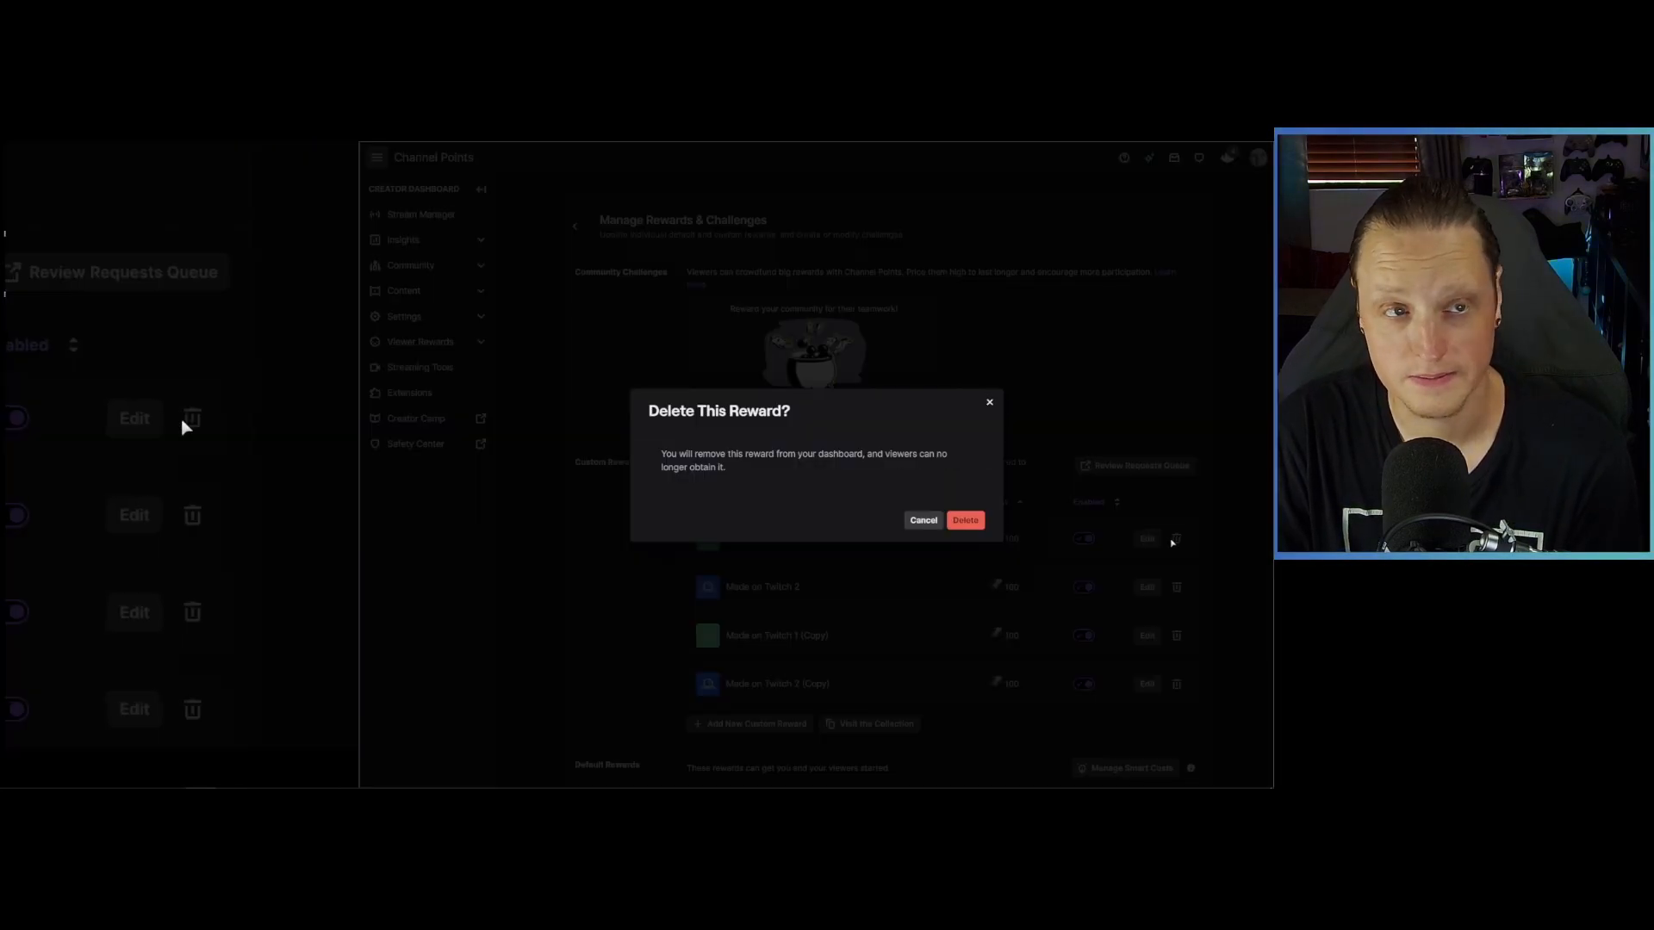
left_click(964, 520)
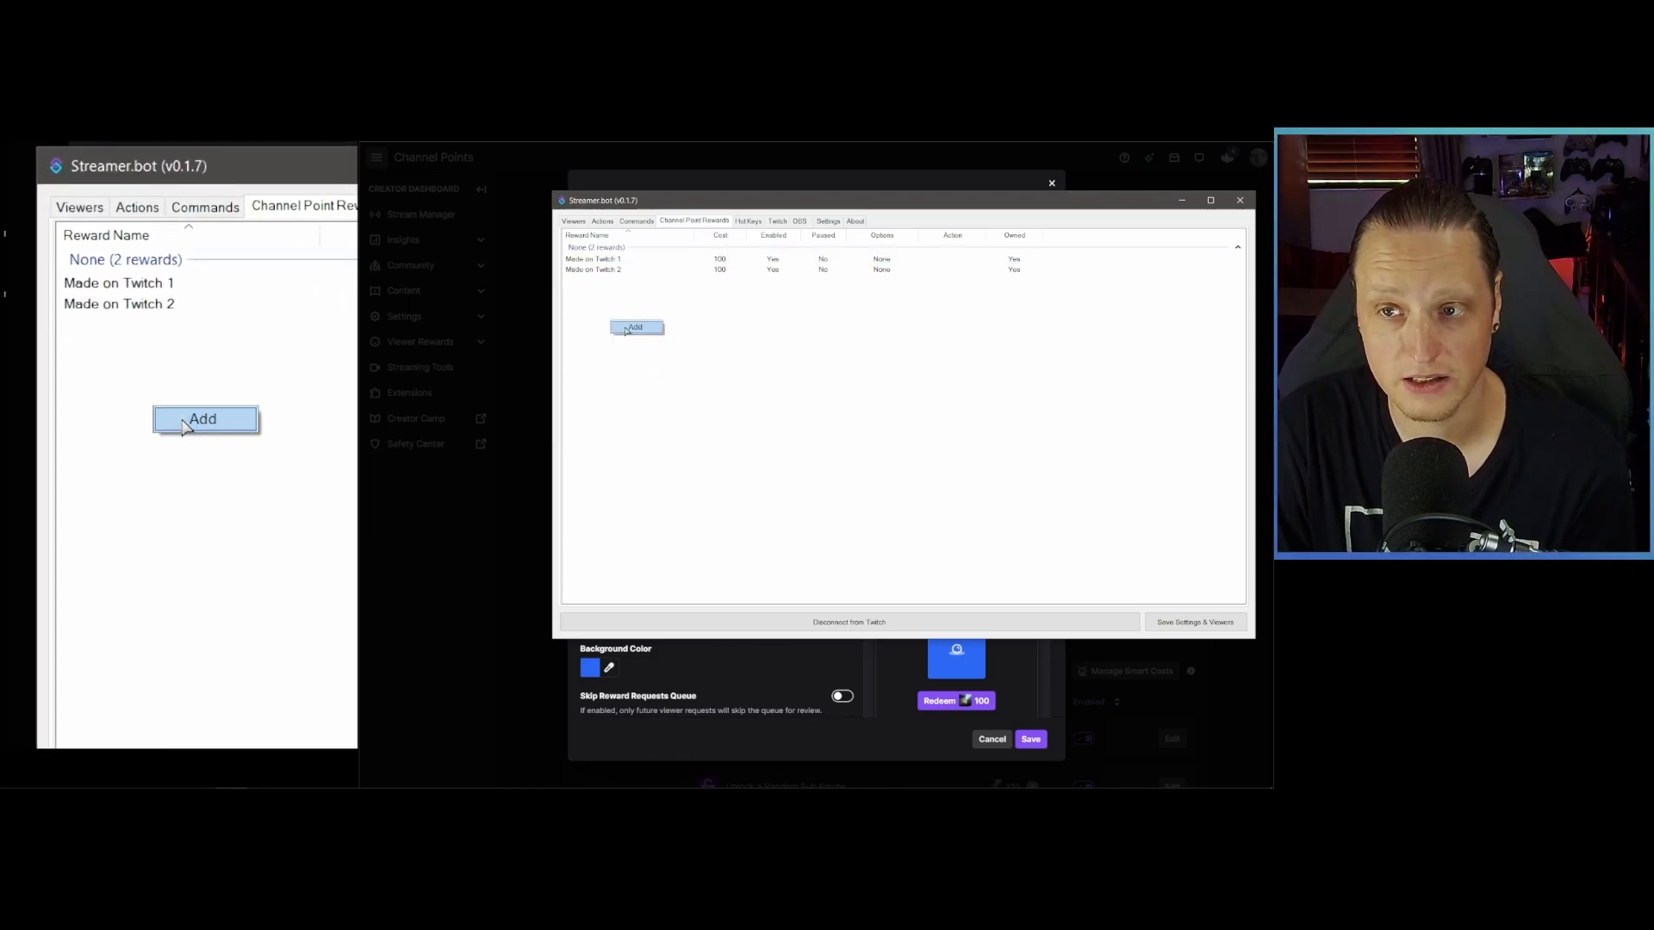
- Add a new channel point reward titled Made on Streamerbot costing 1 point
left_click(636, 327)
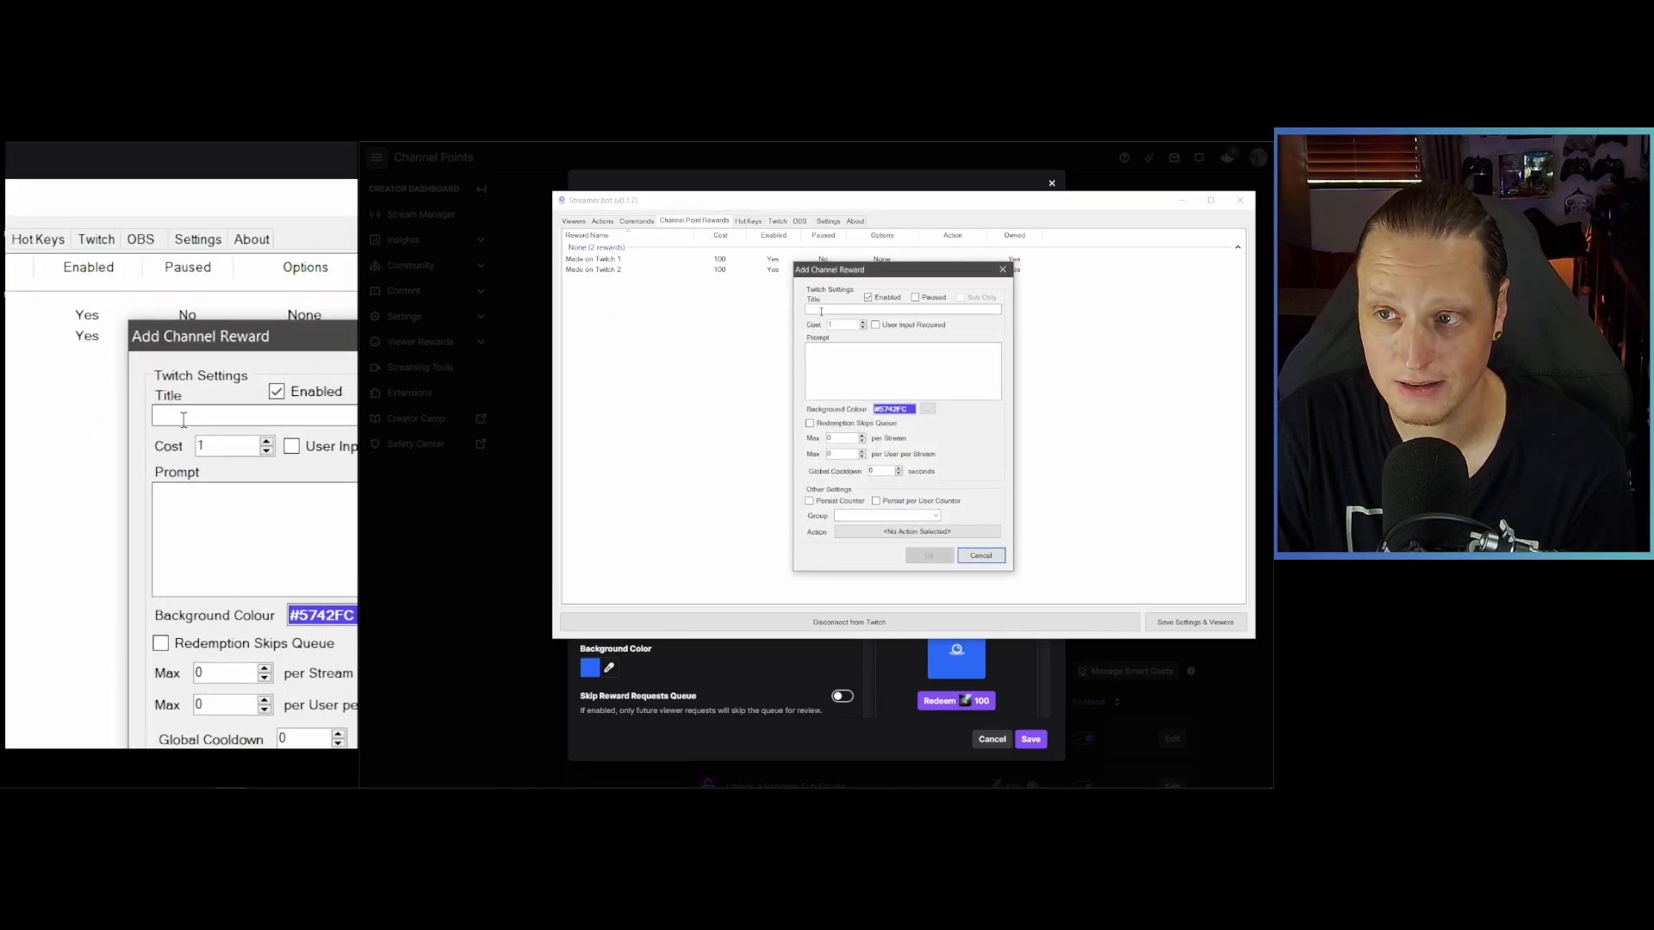
scroll("down", 3)
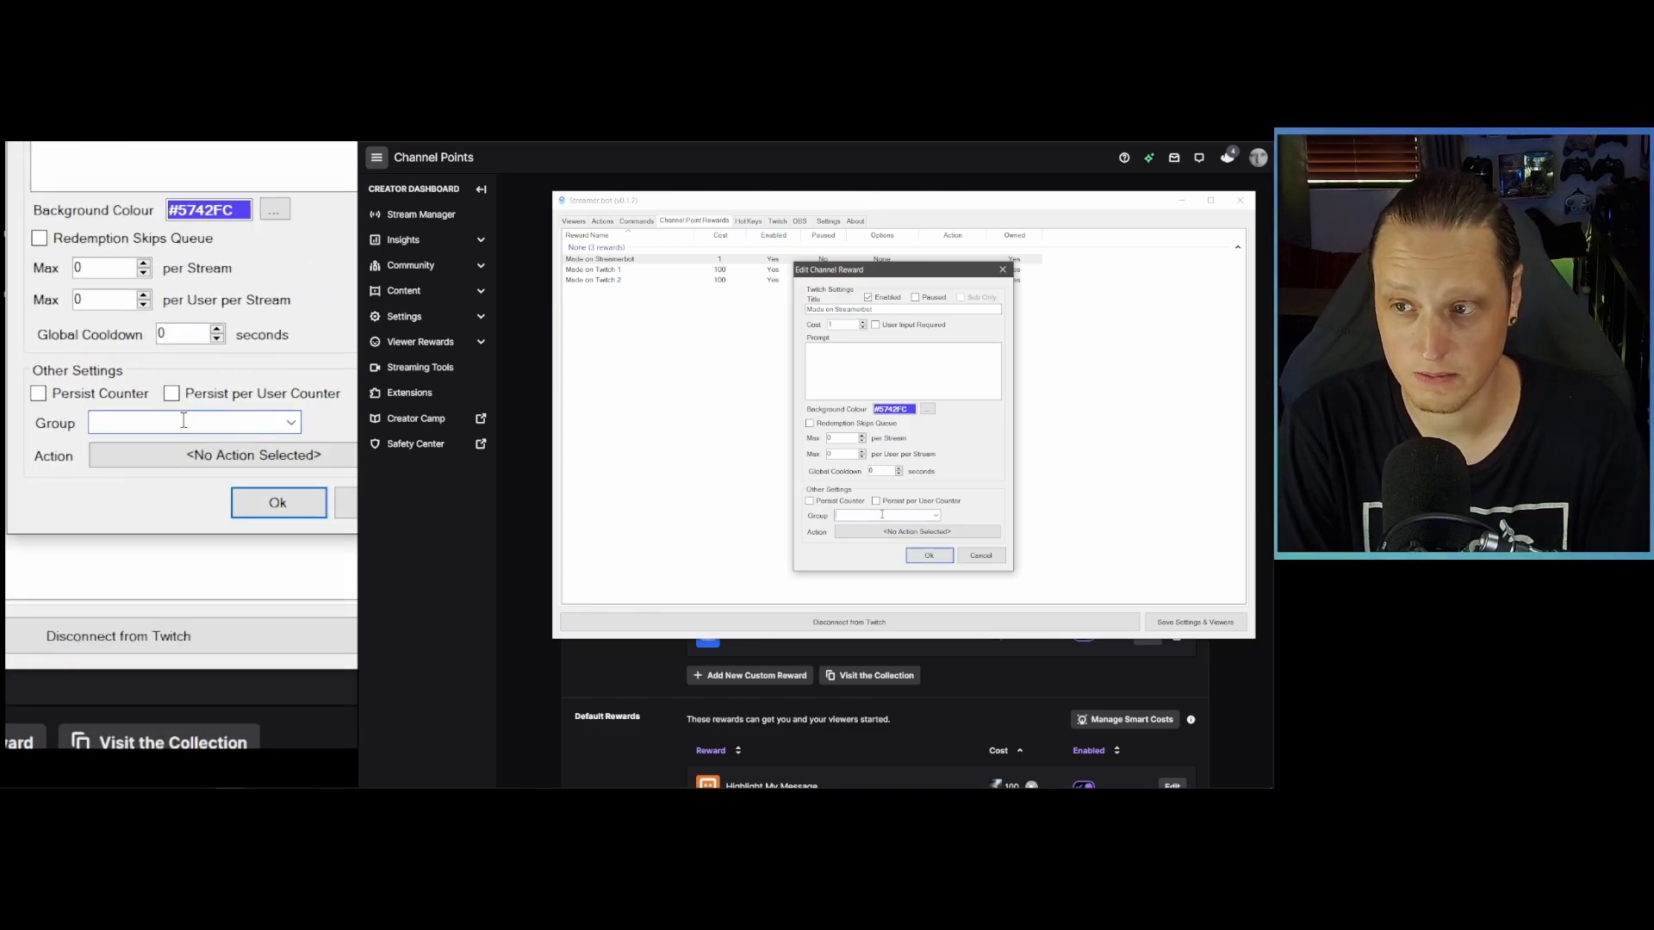
- Put the Made on Streamerbot reward in the group 'streamerbot' and save it
type("streame")
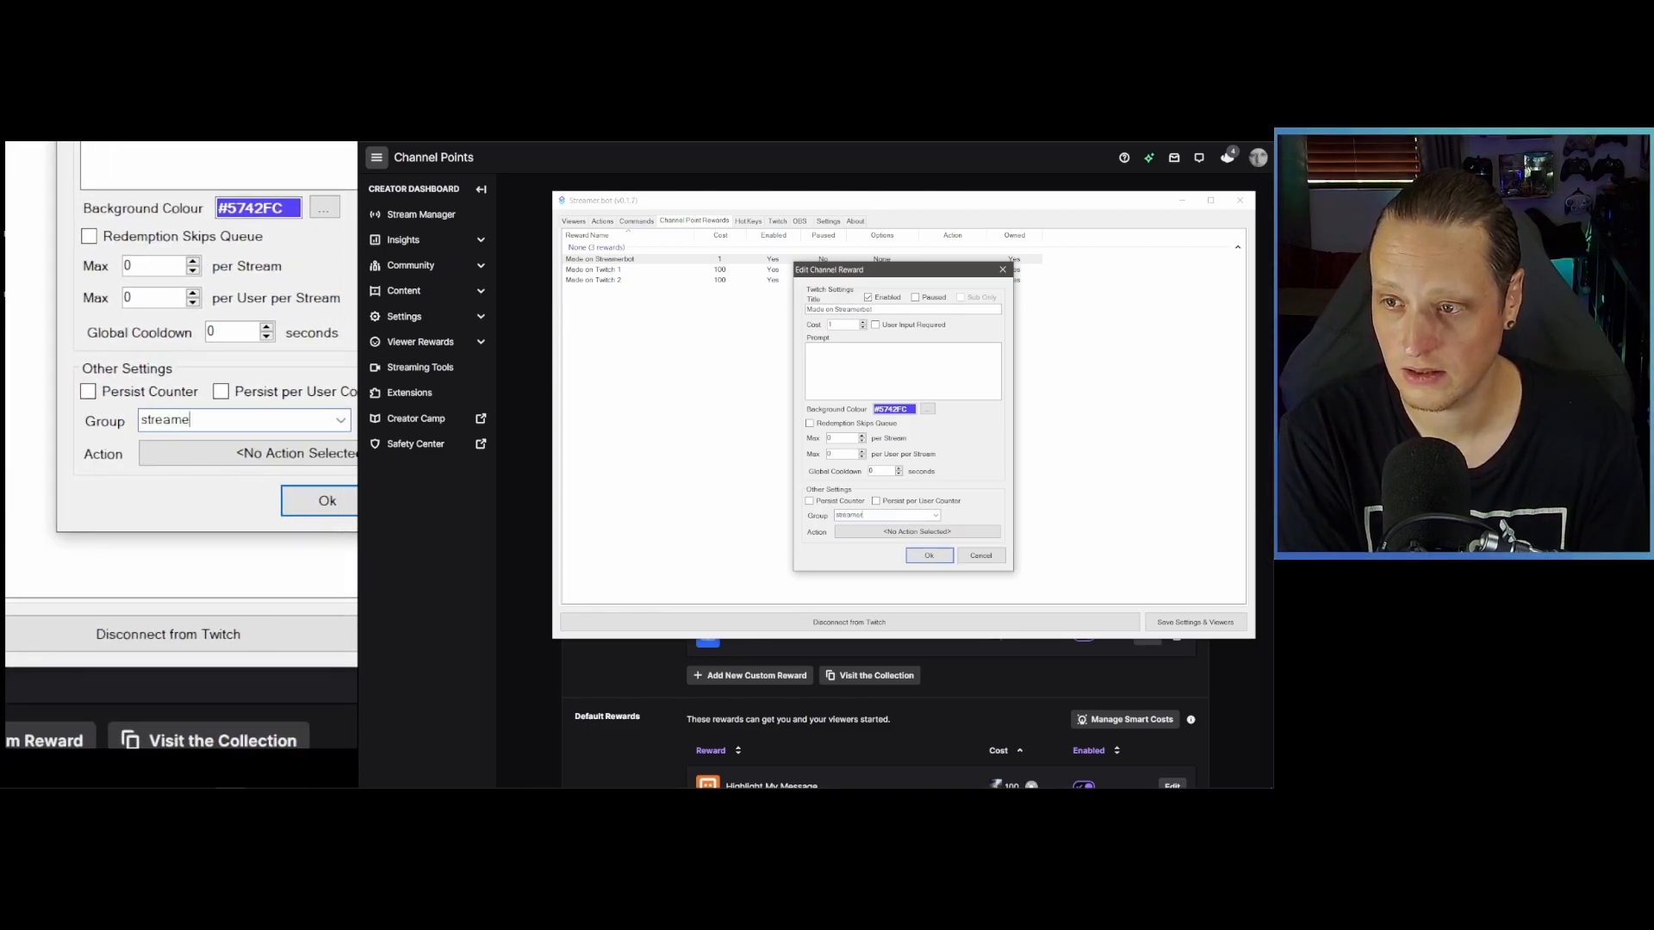
left_click(928, 556)
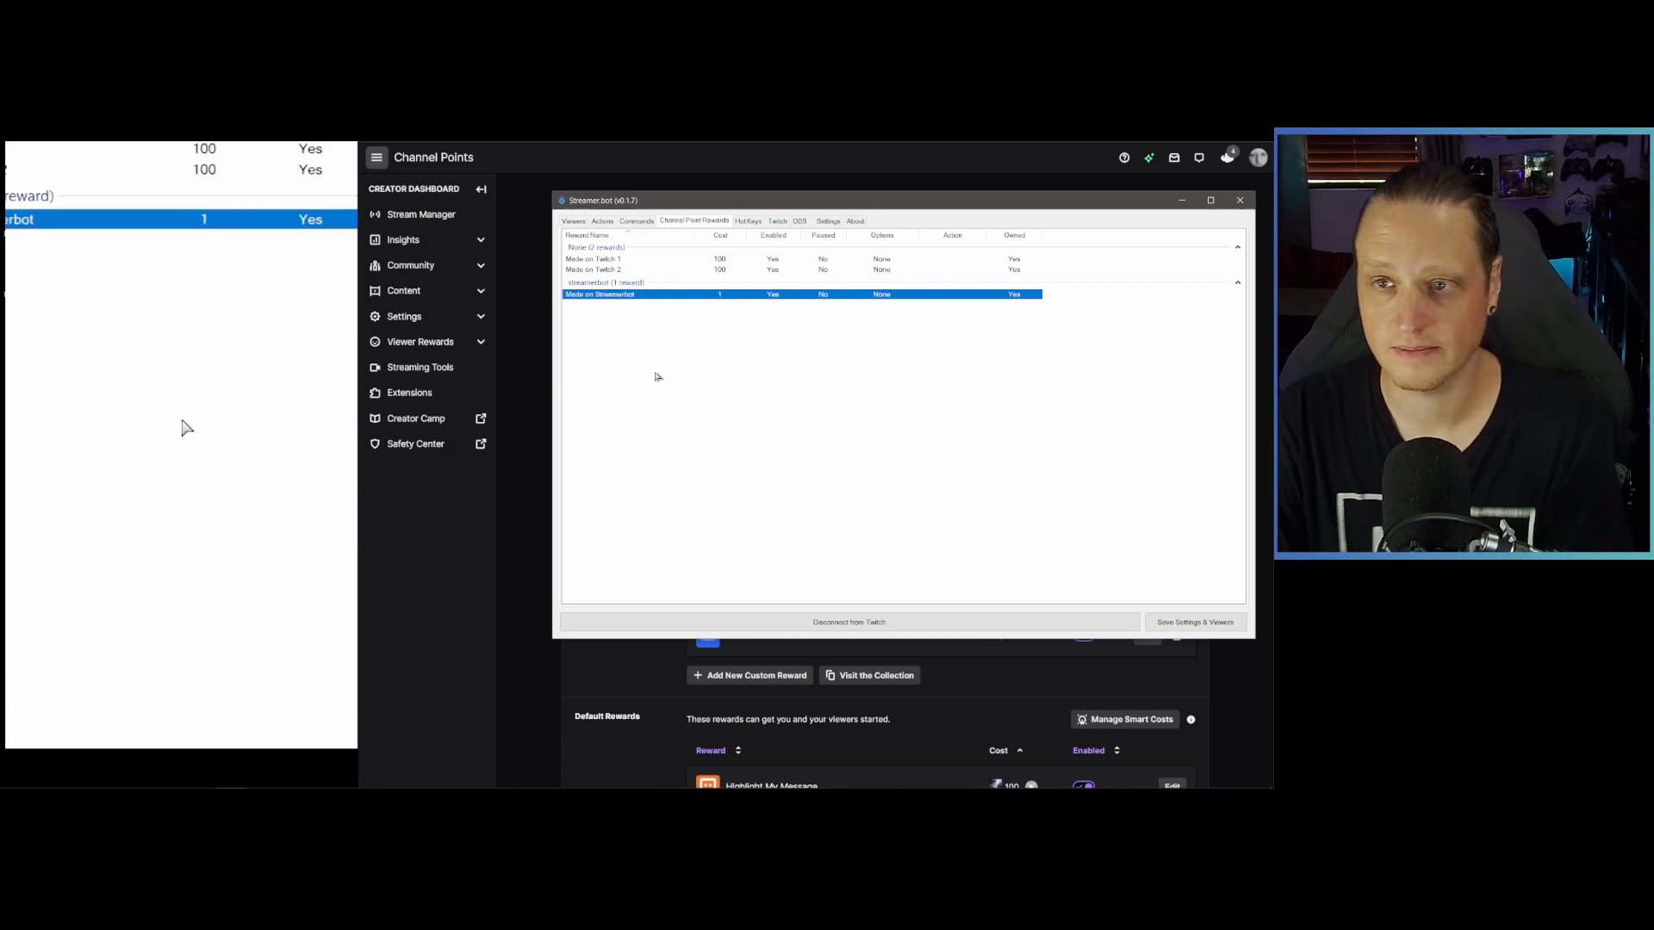